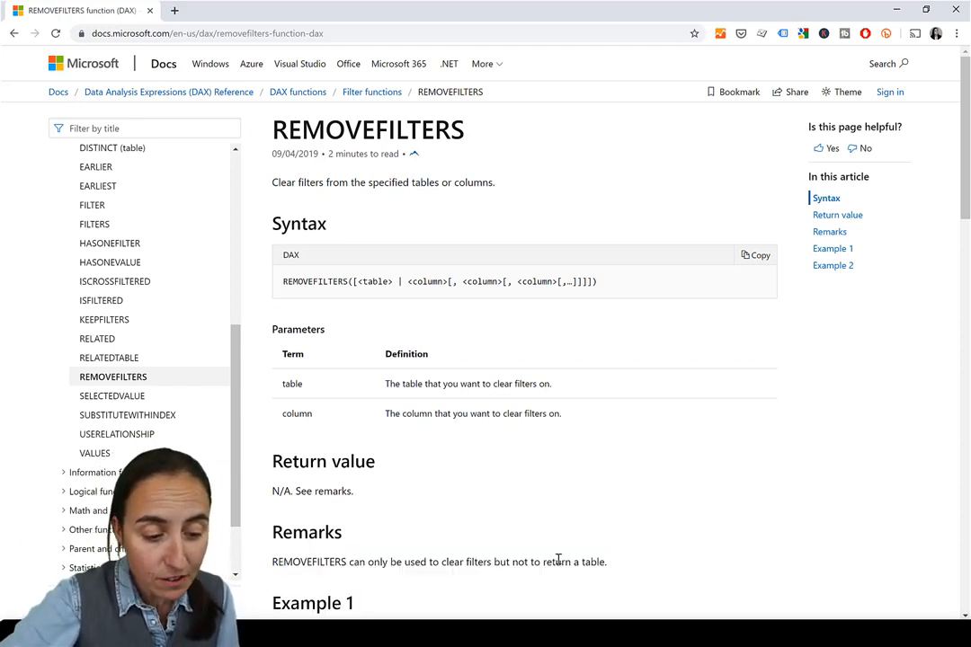
mouse_move(355, 497)
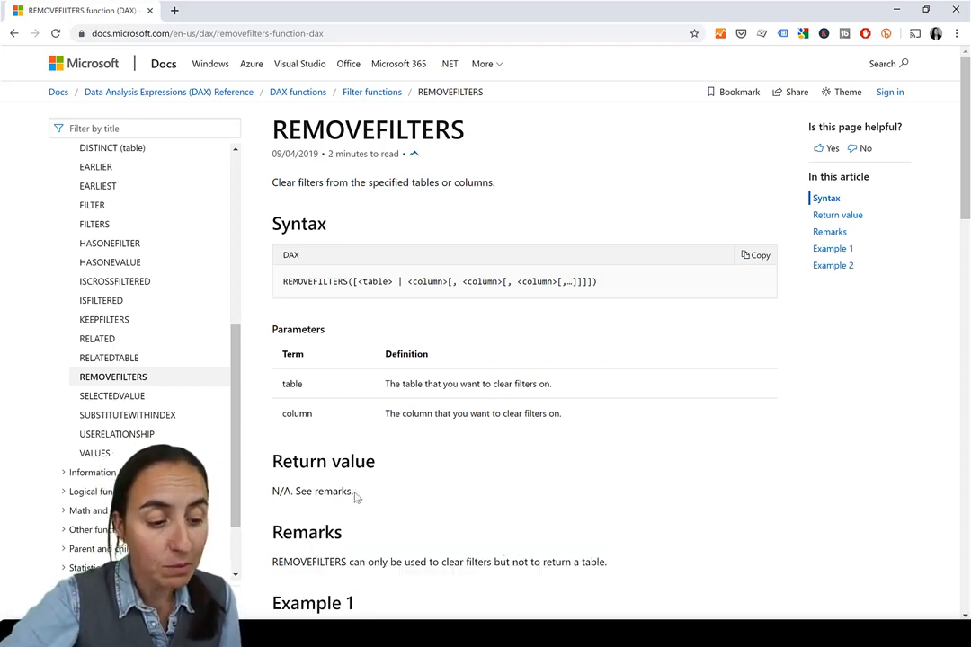
Inspect the Sales SUMX measure and list Sales by Products[ProductName] in the table visual
triple_click(312, 490)
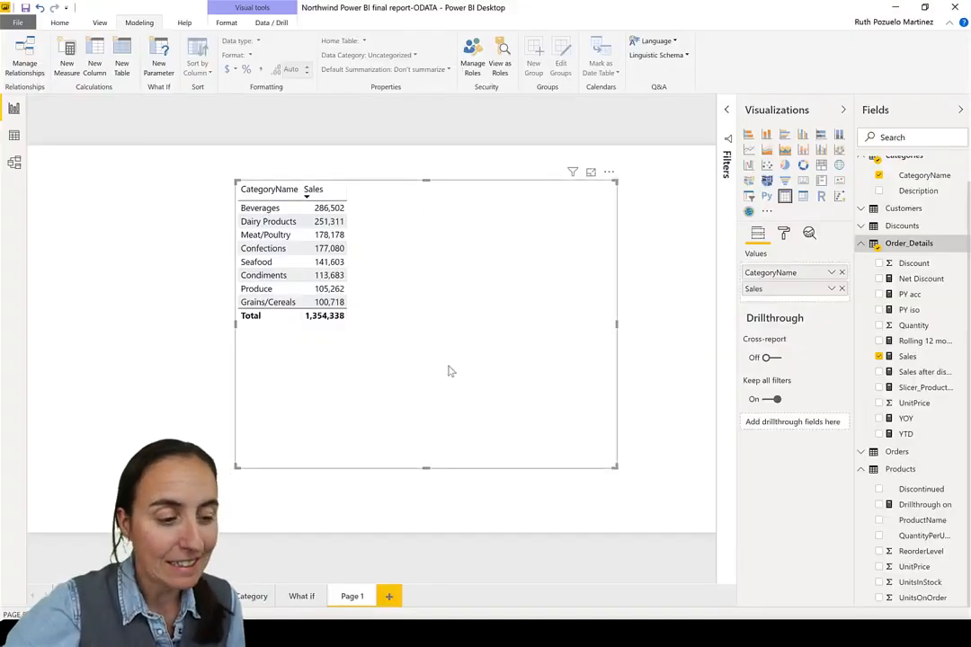
mouse_move(625, 178)
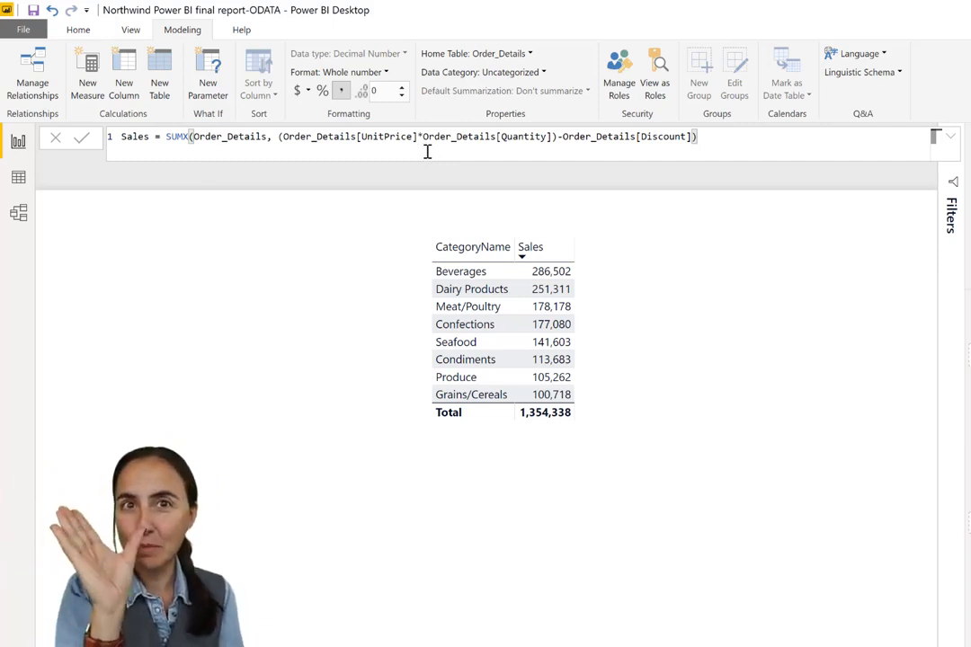
left_click(719, 393)
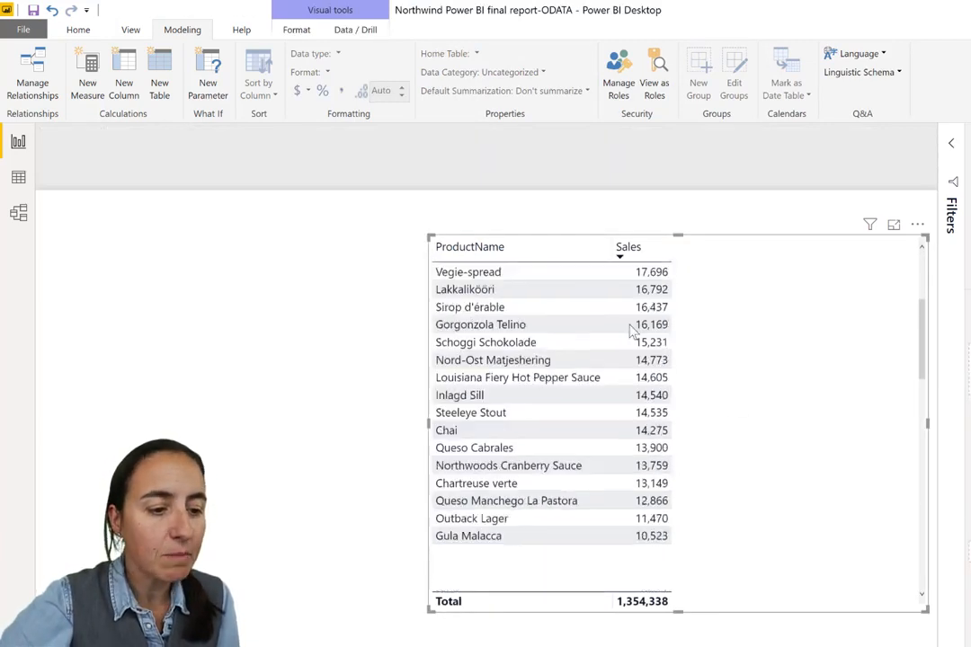
left_click(628, 246)
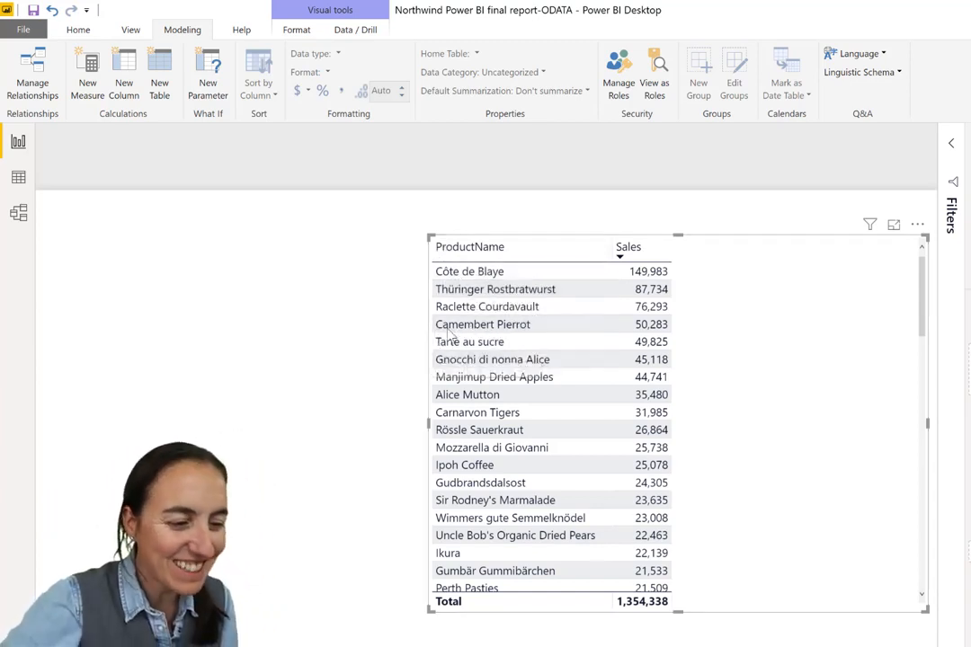
mouse_move(483, 324)
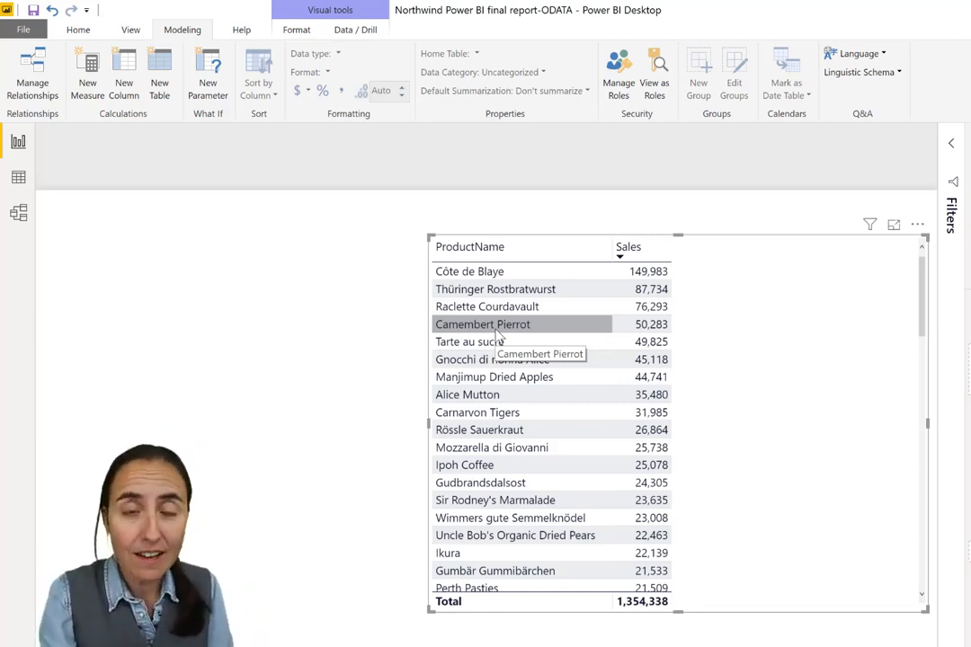
mouse_move(674, 276)
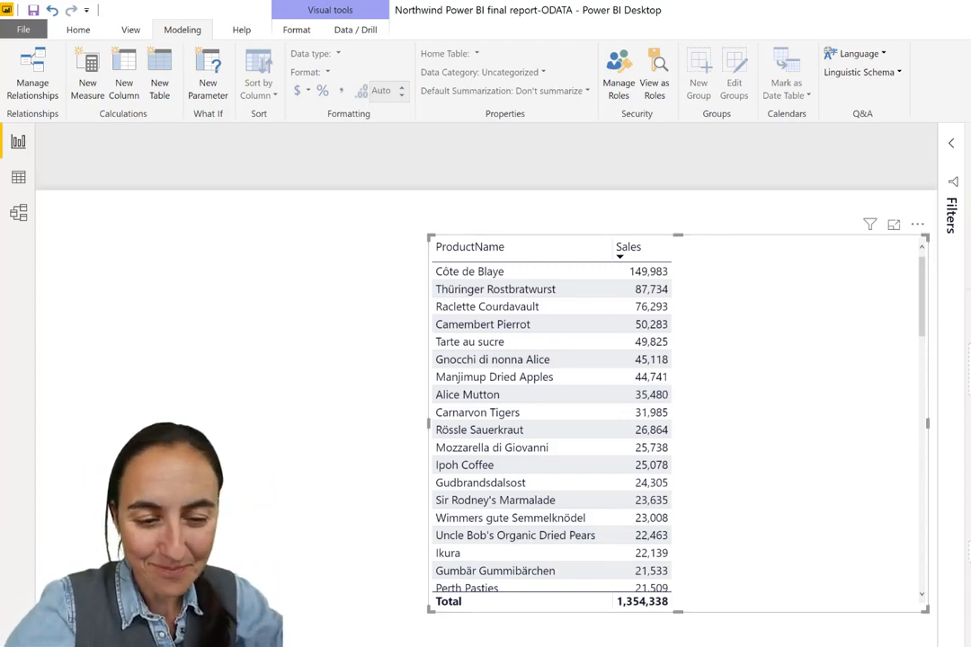
Create measure sales all = CALCULATE([Sales], ALL(Products[ProductName])) from the Modeling ribbon
left_click(346, 53)
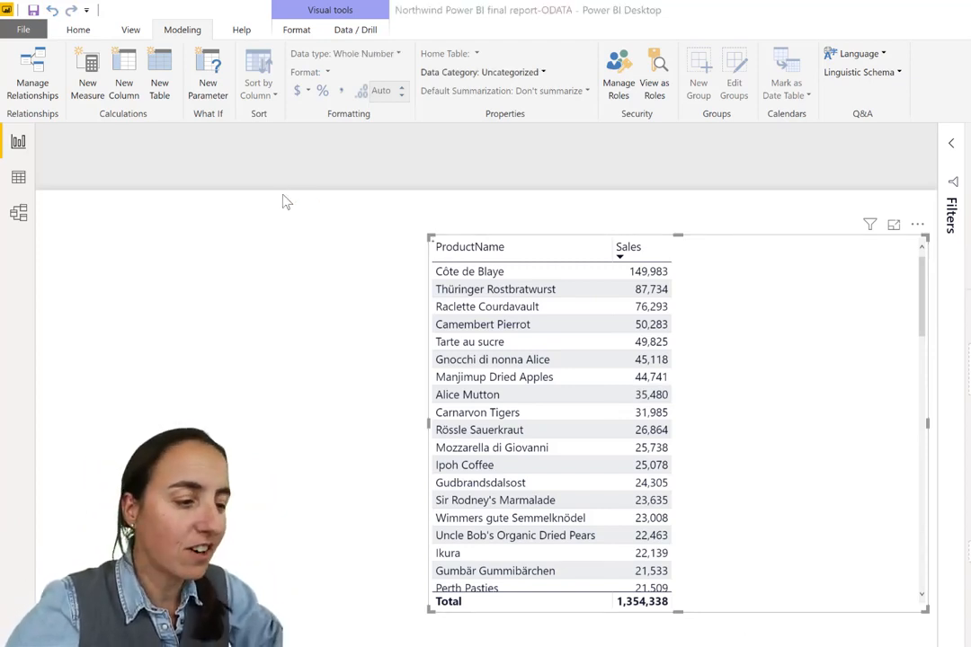
left_click(87, 77)
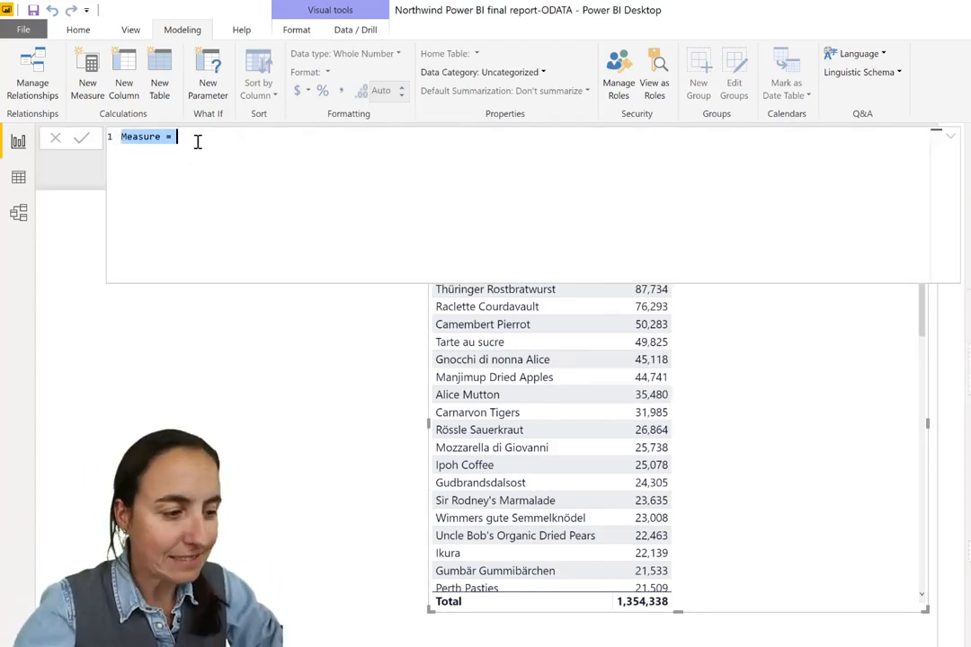
type("sales all p")
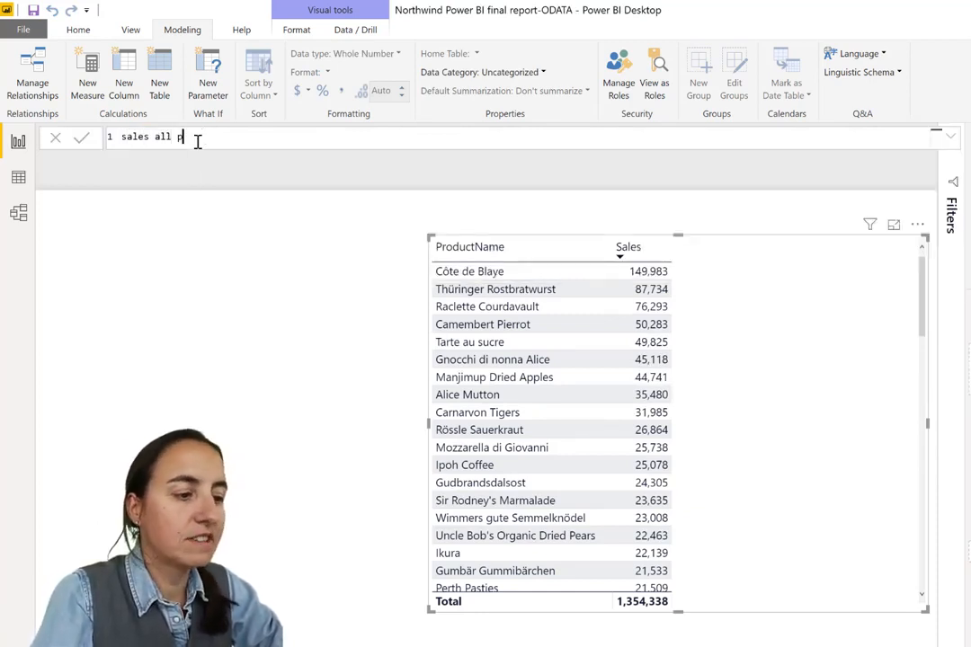
type("=")
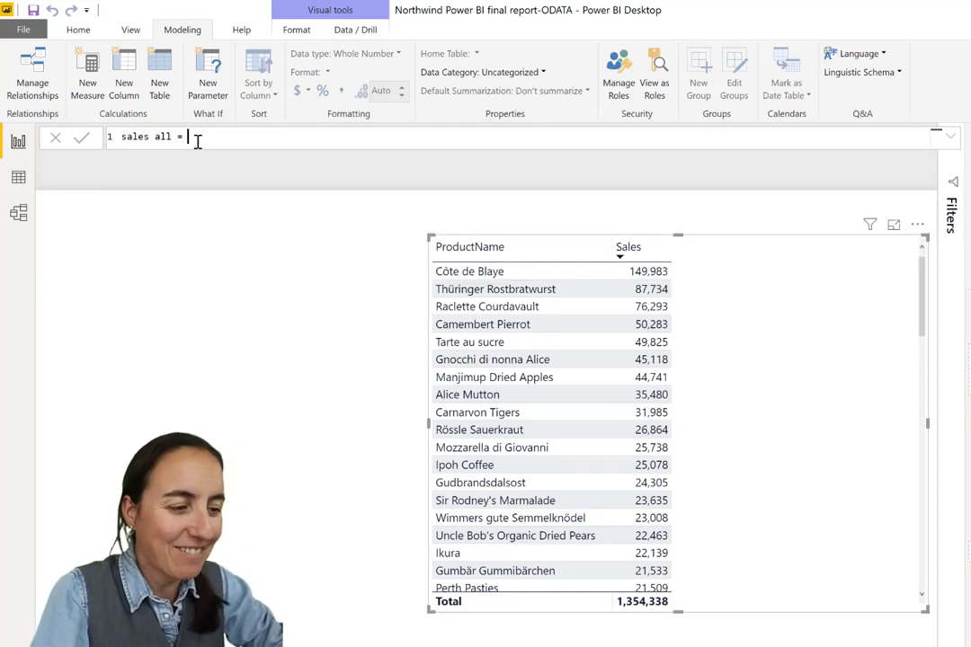
type("CALCULATE(")
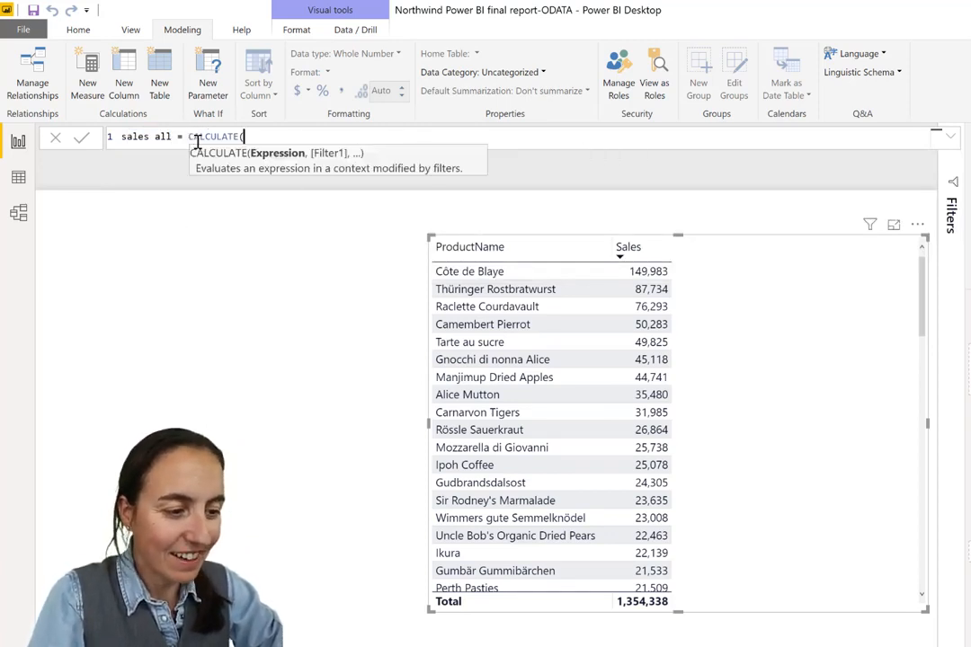
type("[Sales]")
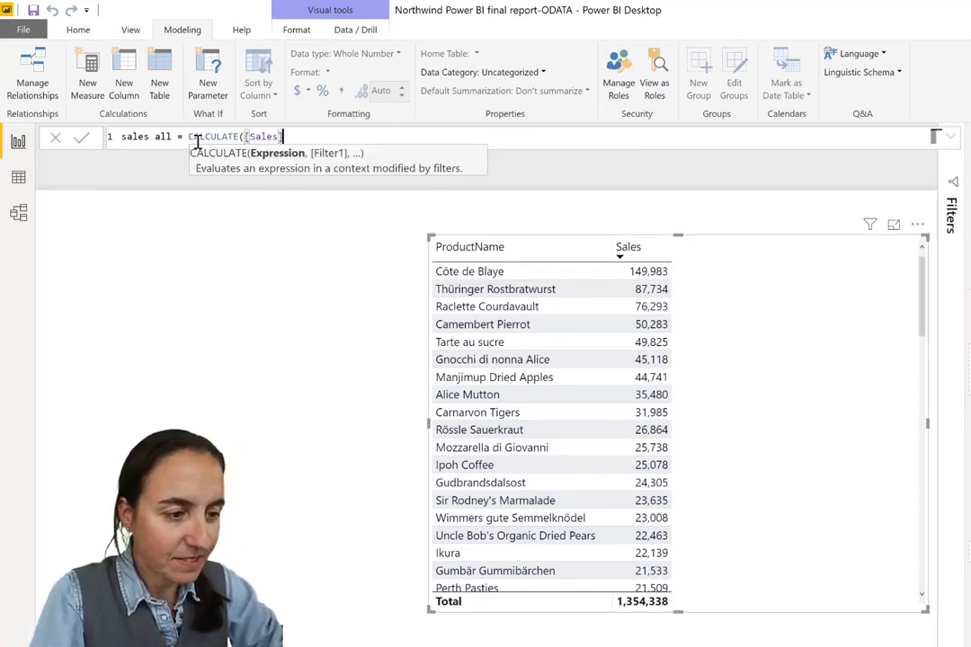
type(", all")
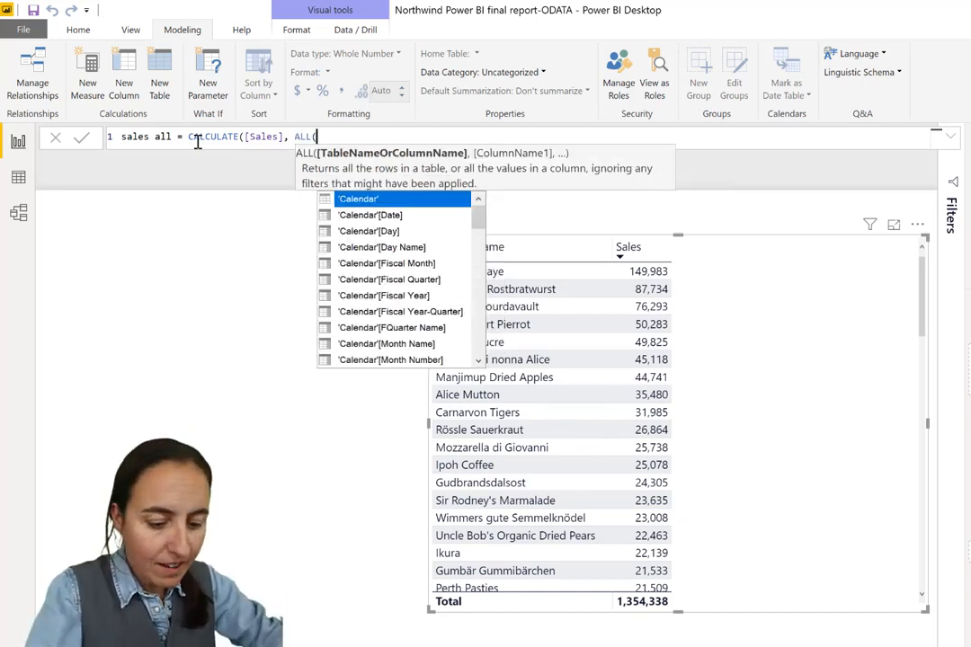
type("pro")
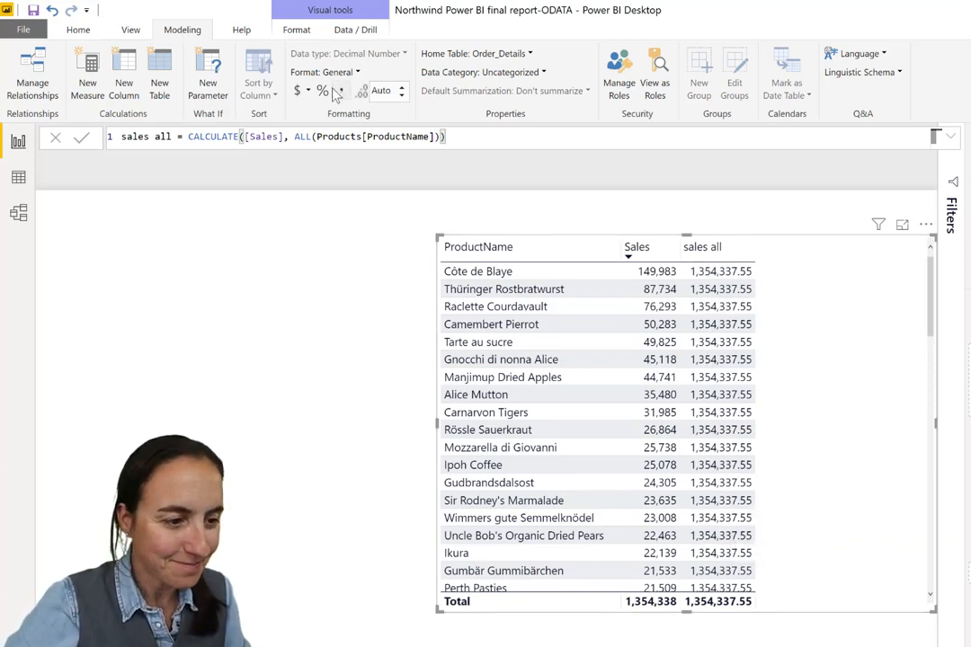
Format sales all as a whole number with thousands separators
left_click(323, 72)
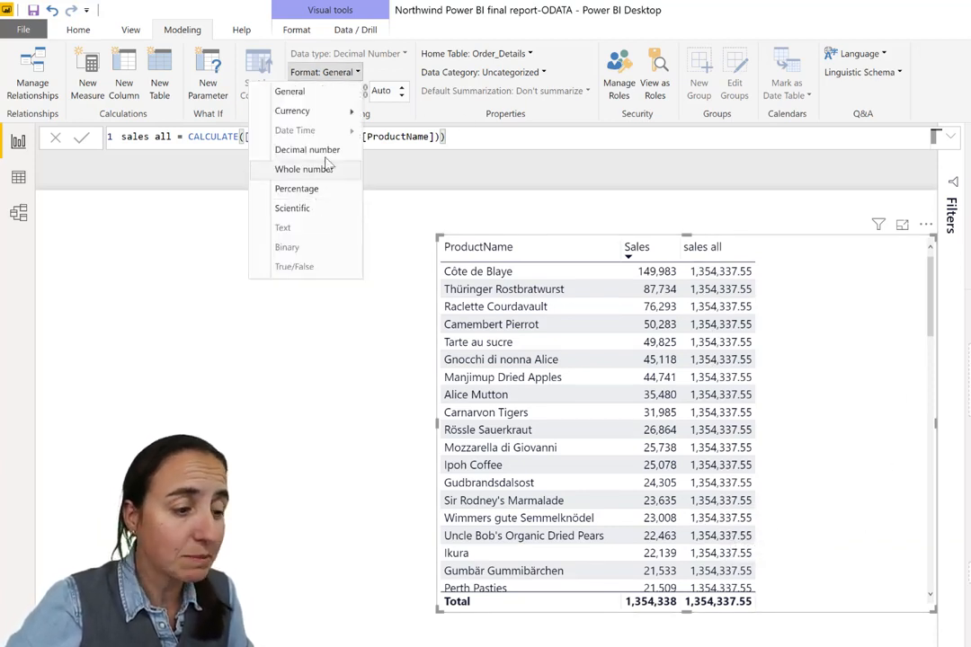
left_click(304, 169)
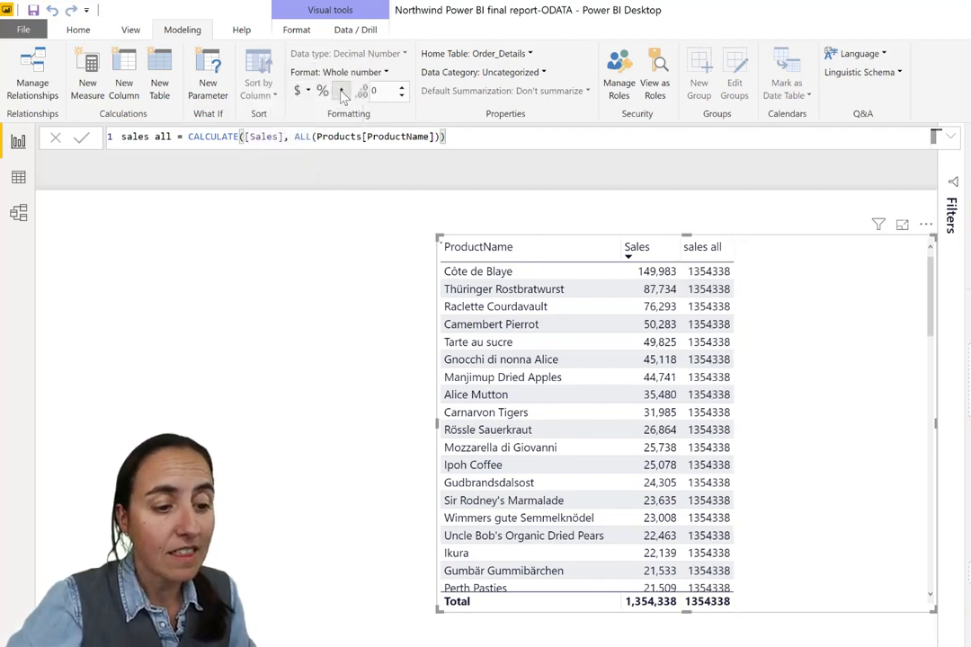
left_click(341, 90)
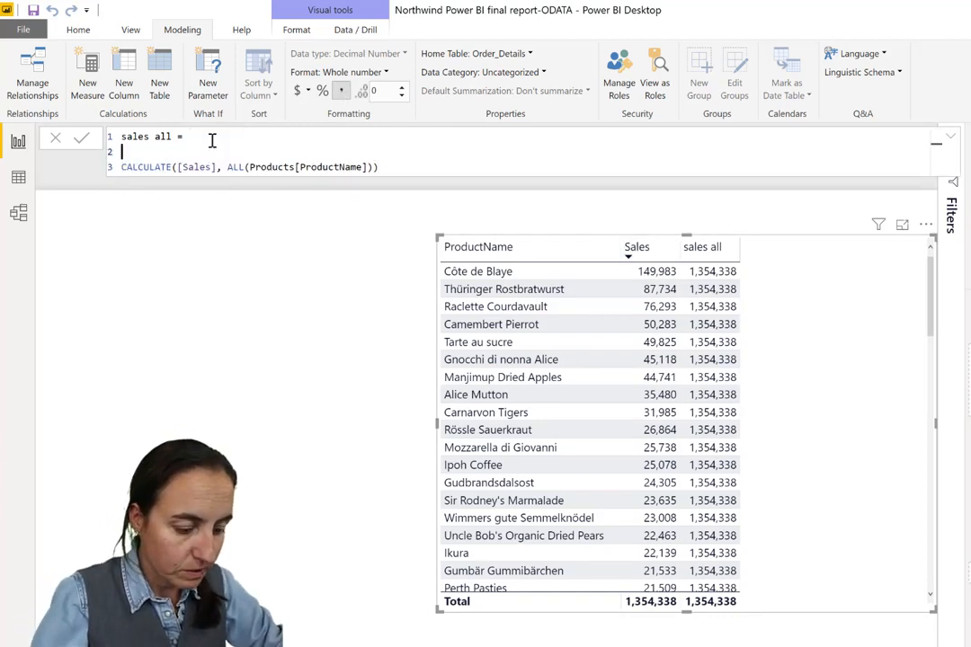
Wrap the formula in DIVIDE([Sales], …) and show sales all as a percentage
type("DIVIDE(")
type("[Sales],")
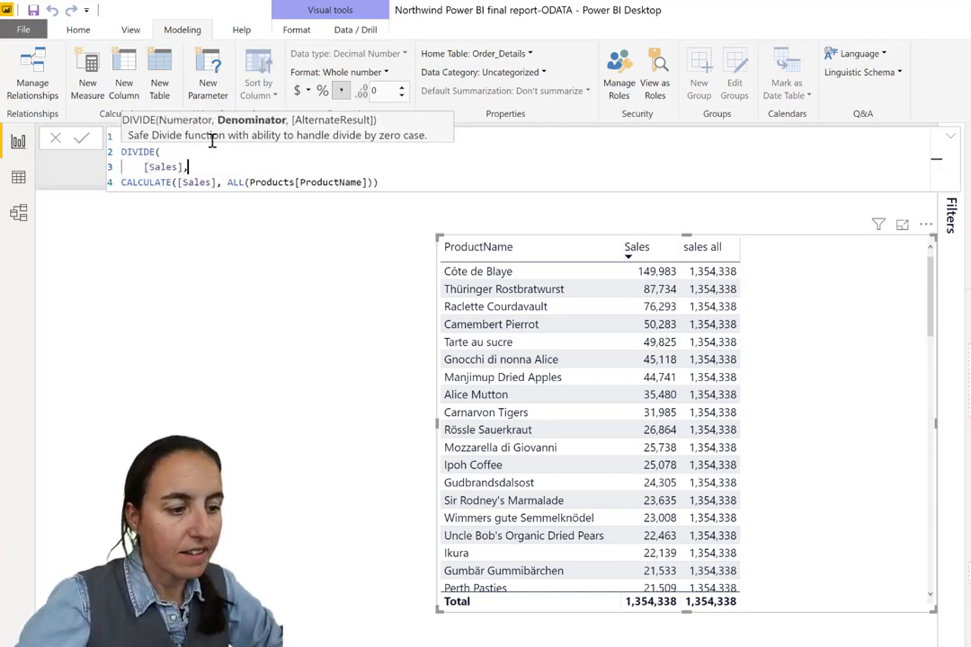
left_click(80, 137)
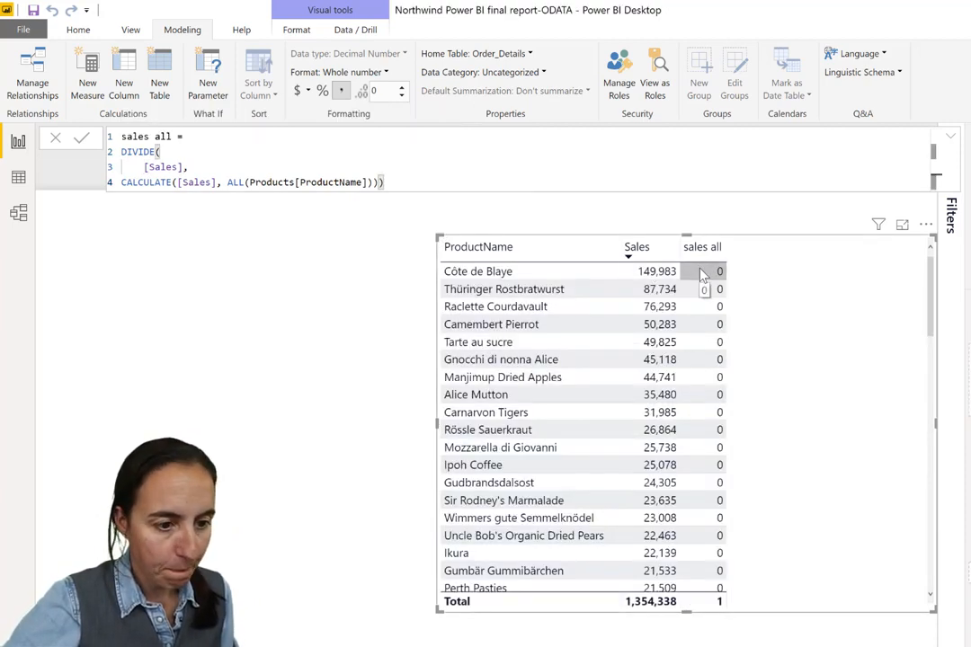
left_click(322, 90)
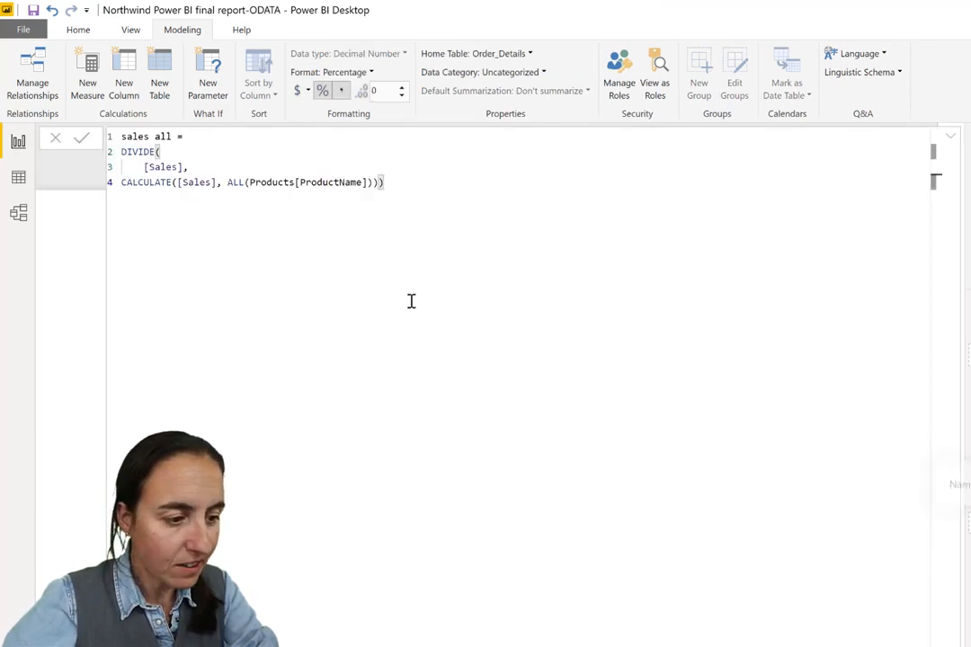
mouse_move(261, 182)
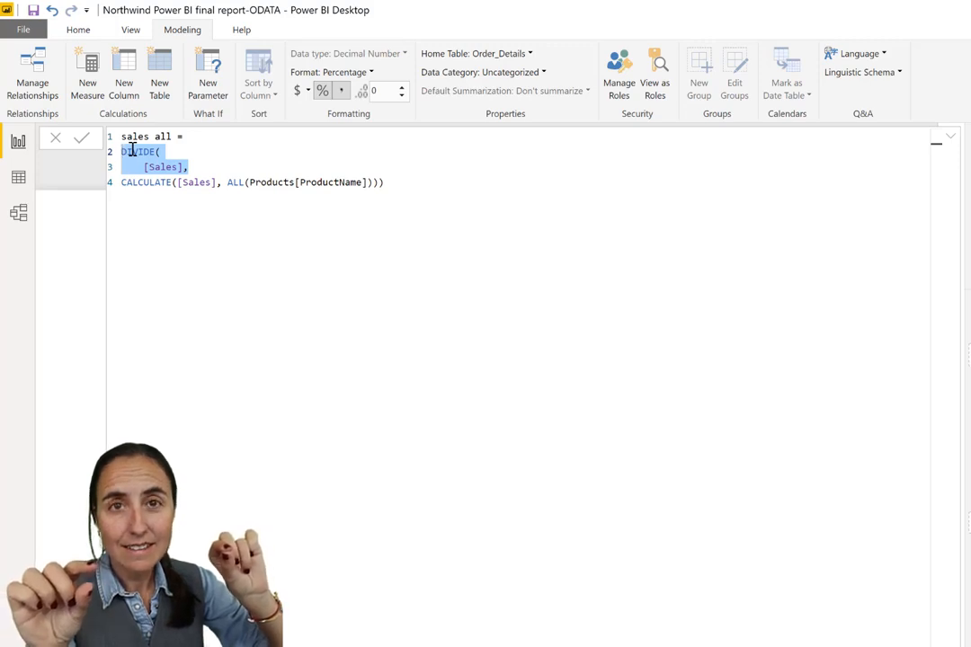
Delete the DIVIDE([Sales], wrapper, leaving CALCULATE([Sales], ALL(Products[ProductName]))
key("Delete")
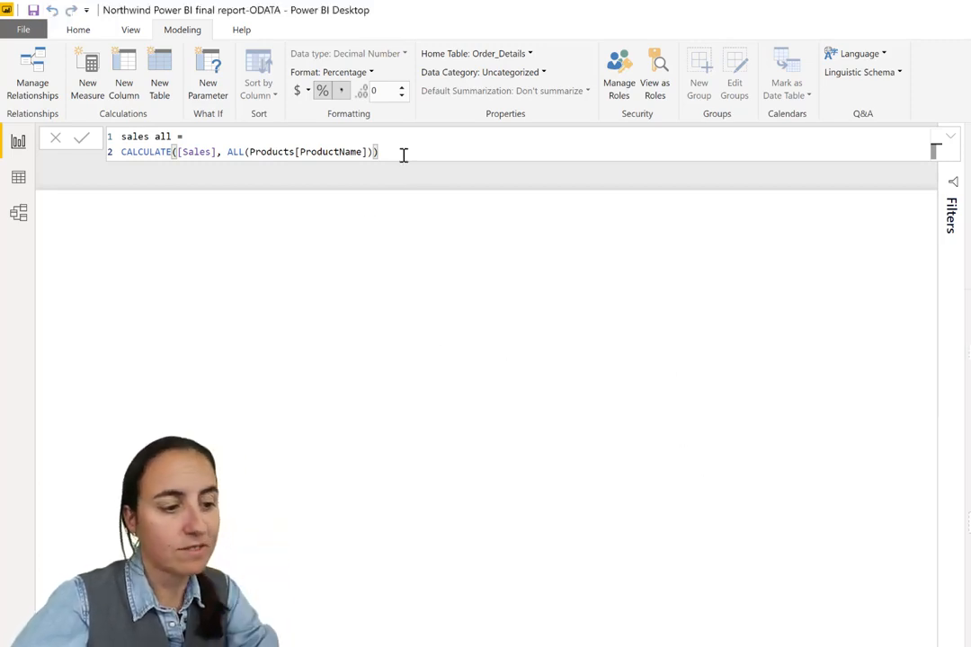
mouse_move(475, 336)
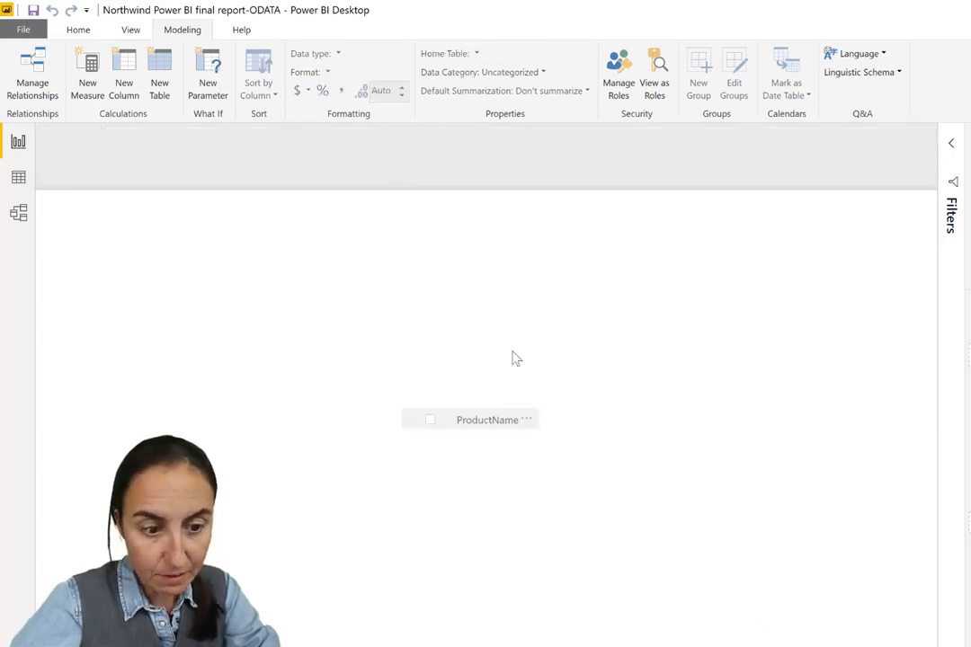
Create a table visual of ProductName with the sales all measure added
left_click(486, 419)
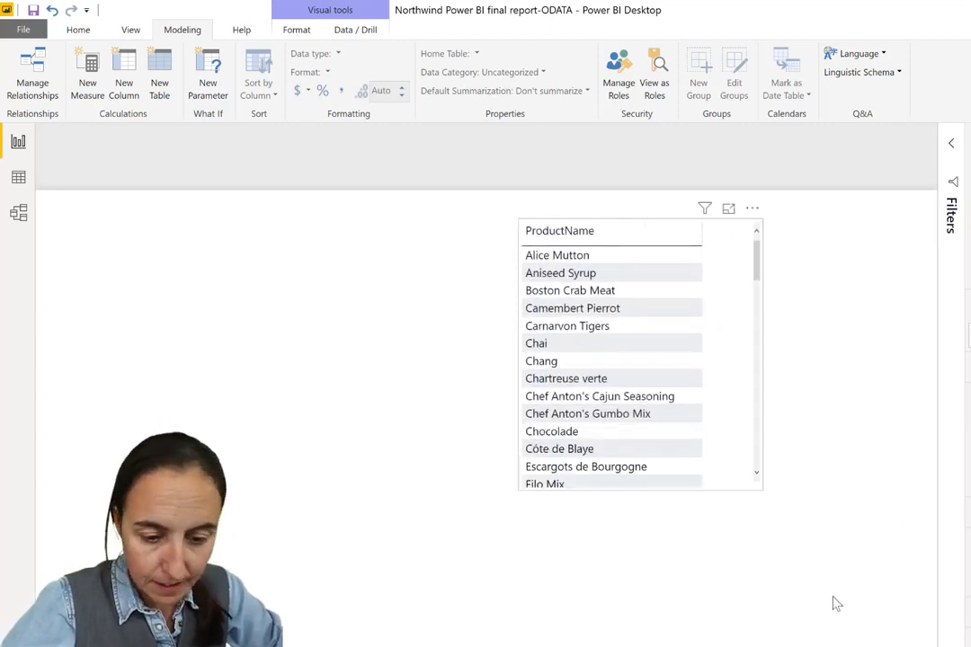
left_click_drag(762, 490, 838, 611)
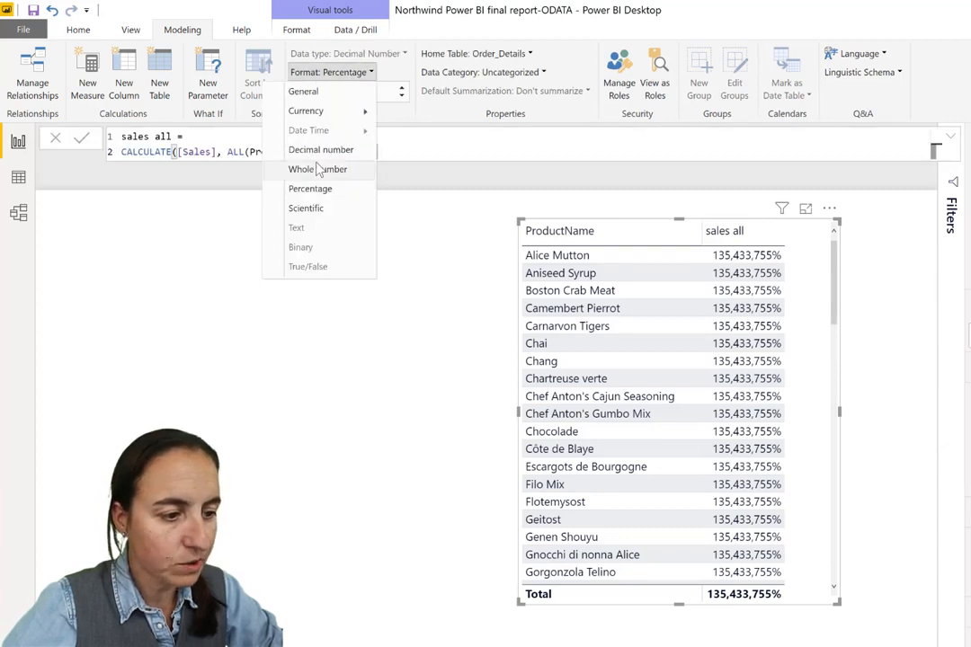
Format sales all as a whole number, showing 1,354,338 on every row
left_click(317, 169)
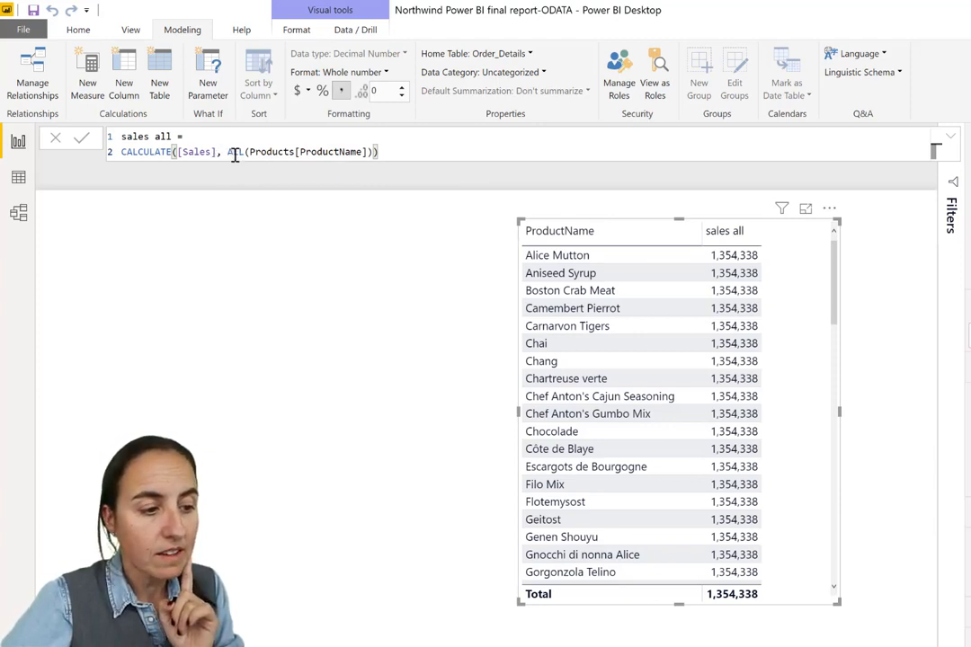
Replace ALL with REMOVEFILTERS(Products[ProductName]) in the sales all formula
double_click(233, 151)
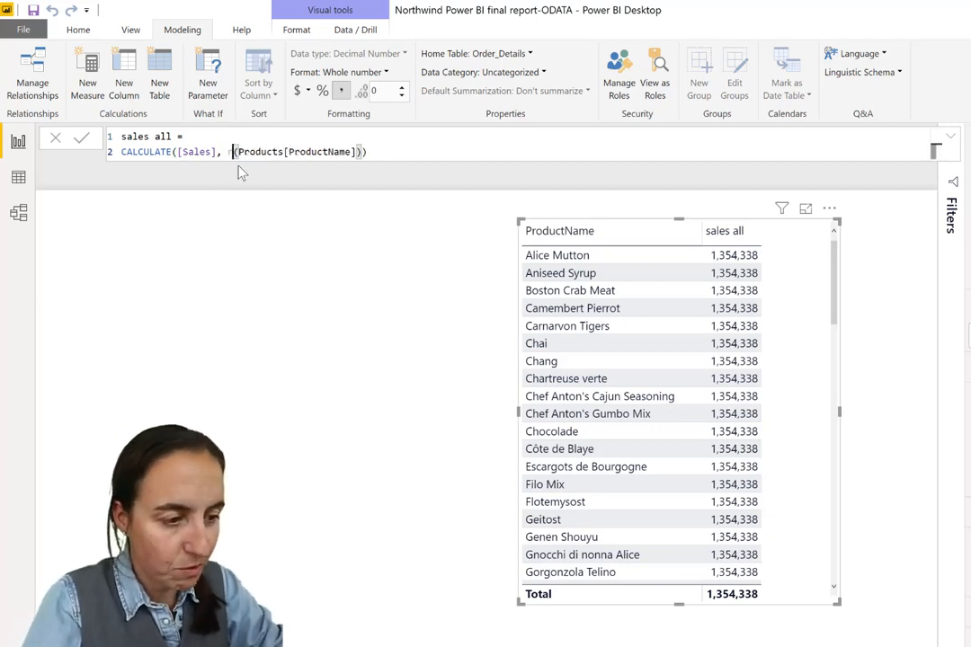
type("REMOVEFILTERS")
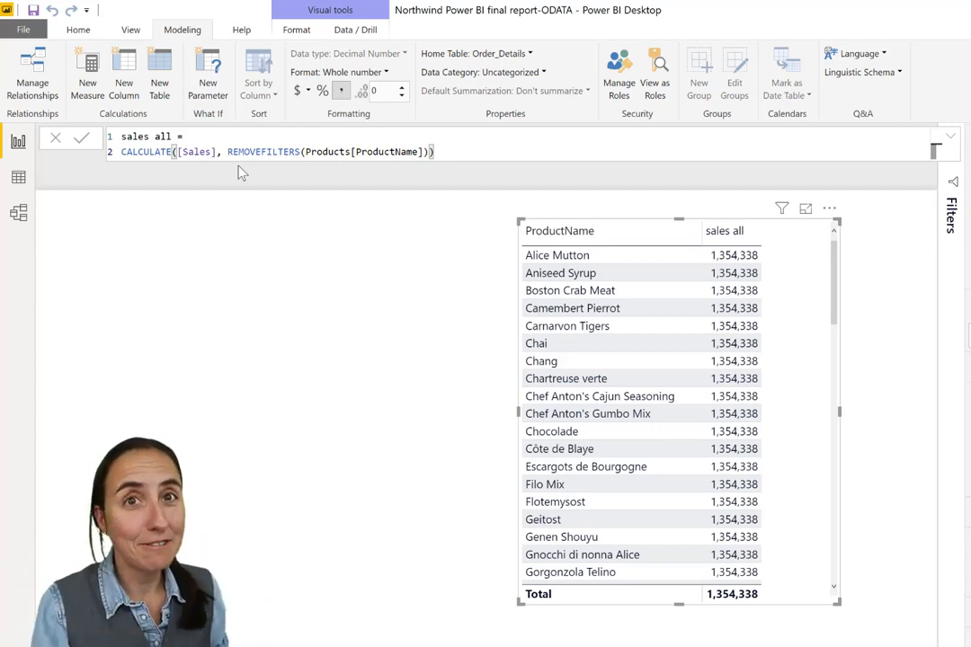
mouse_move(328, 111)
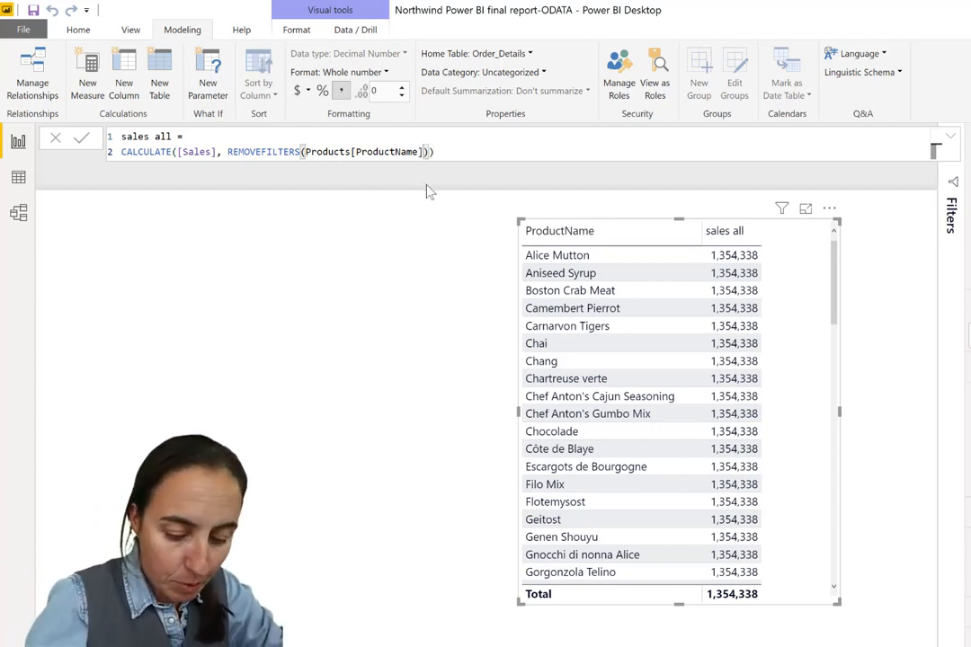
Change the REMOVEFILTERS argument to Products, then select it for removal
type("pr")
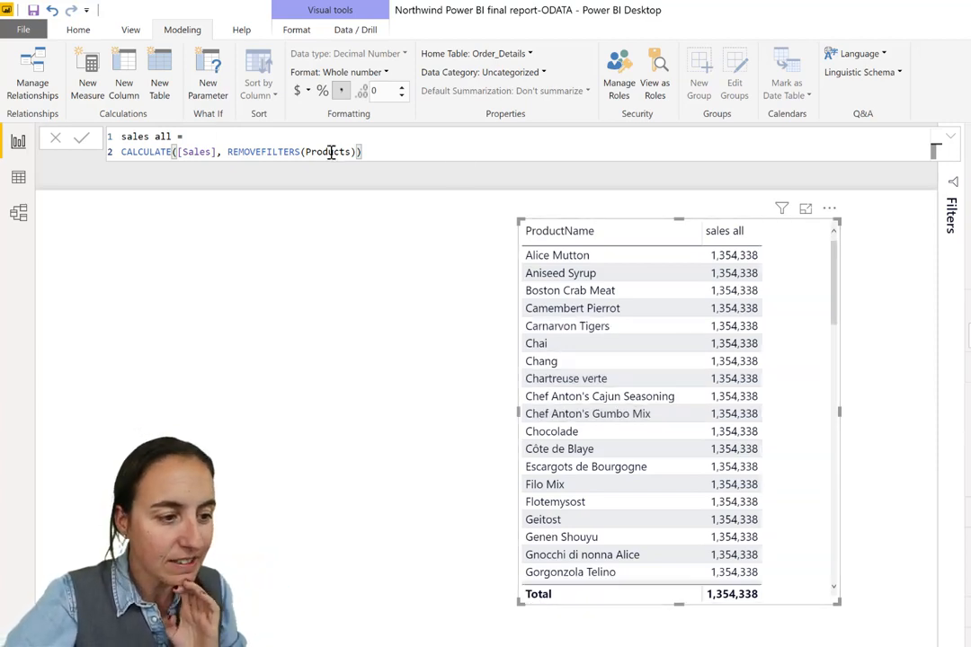
double_click(330, 151)
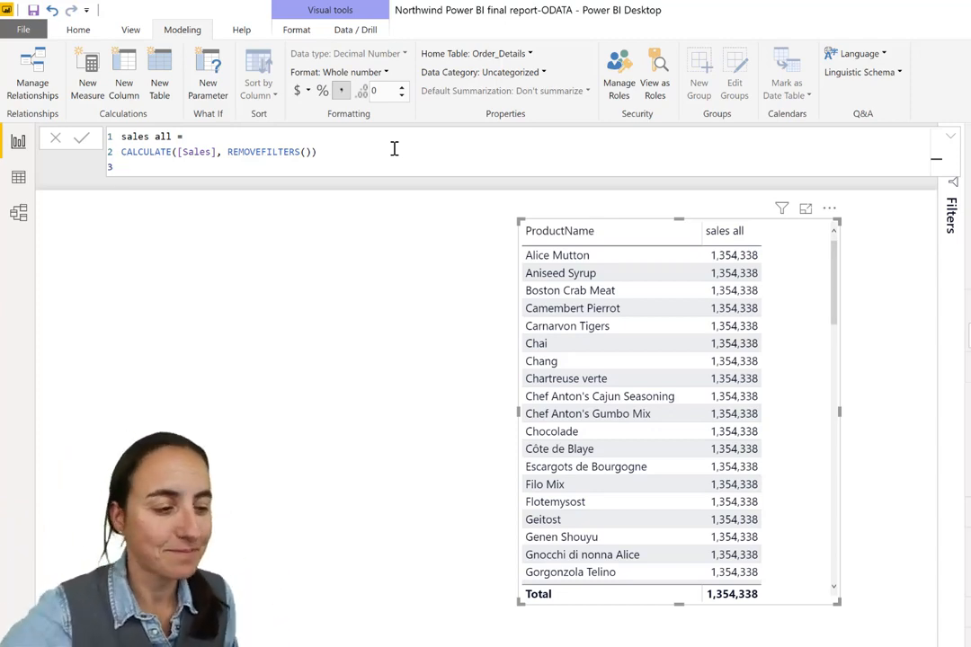
Make the formula CALCULATE([Sales], REMOVEFILTERS(Products))
left_click(306, 151)
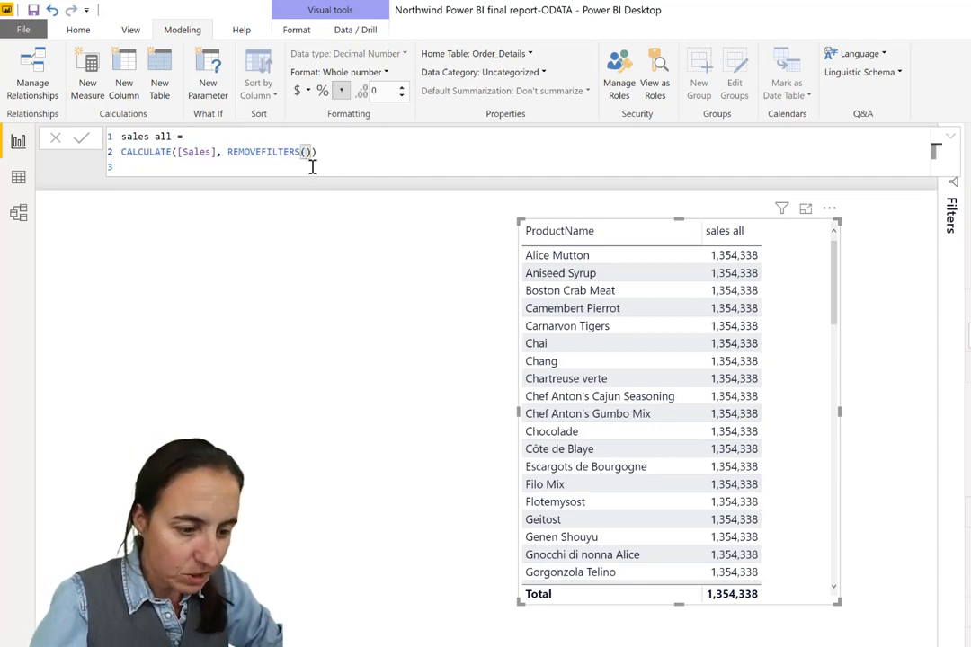
type("Products")
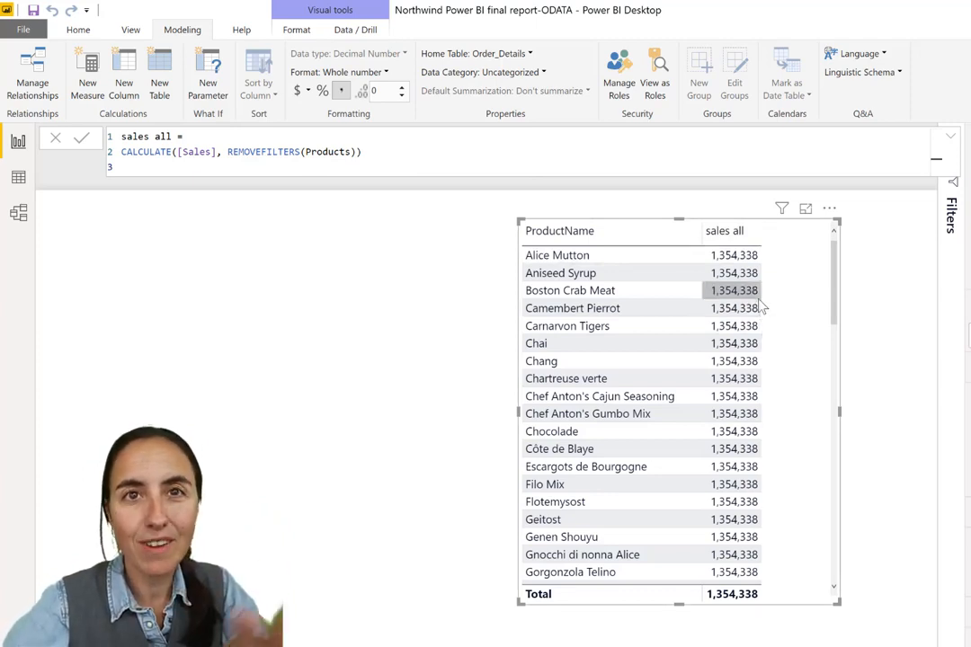
mouse_move(762, 296)
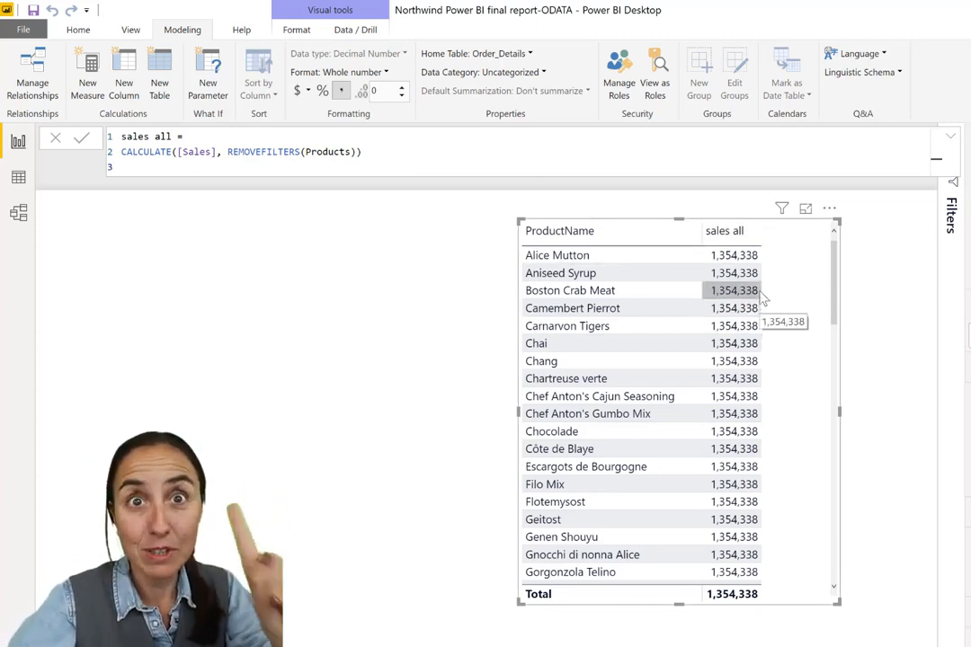
mouse_move(732, 289)
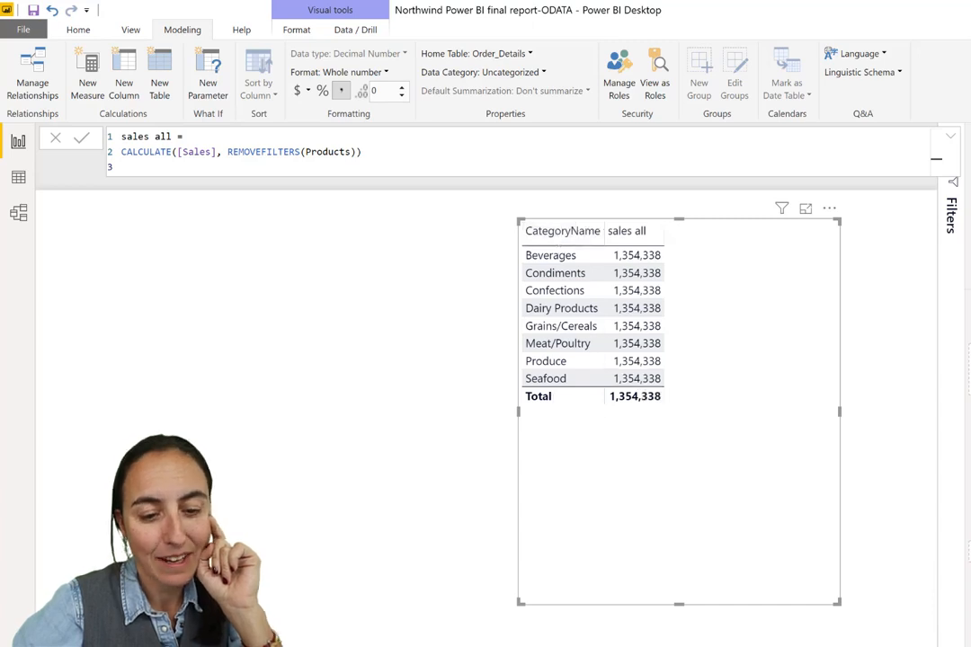
mouse_move(708, 360)
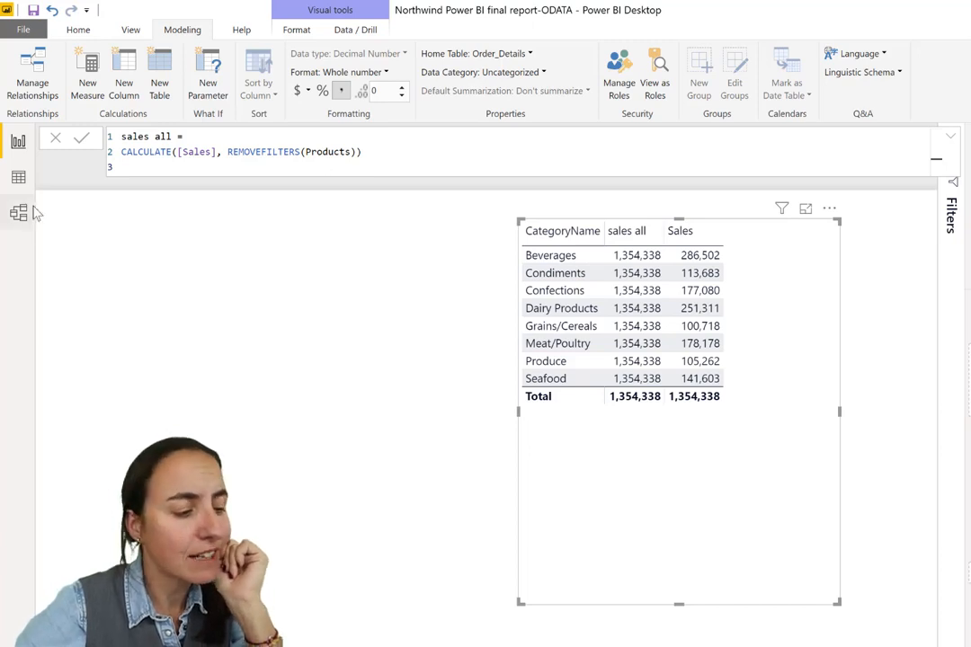
Switch to Model view, back to Report view, then Model view again to inspect table relationships
left_click(18, 213)
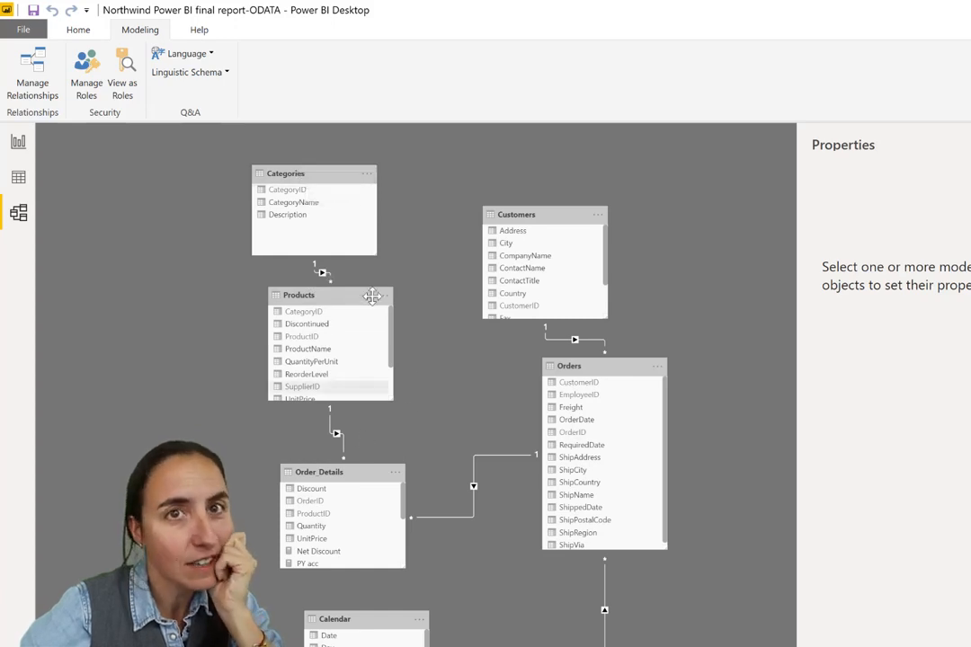
mouse_move(379, 236)
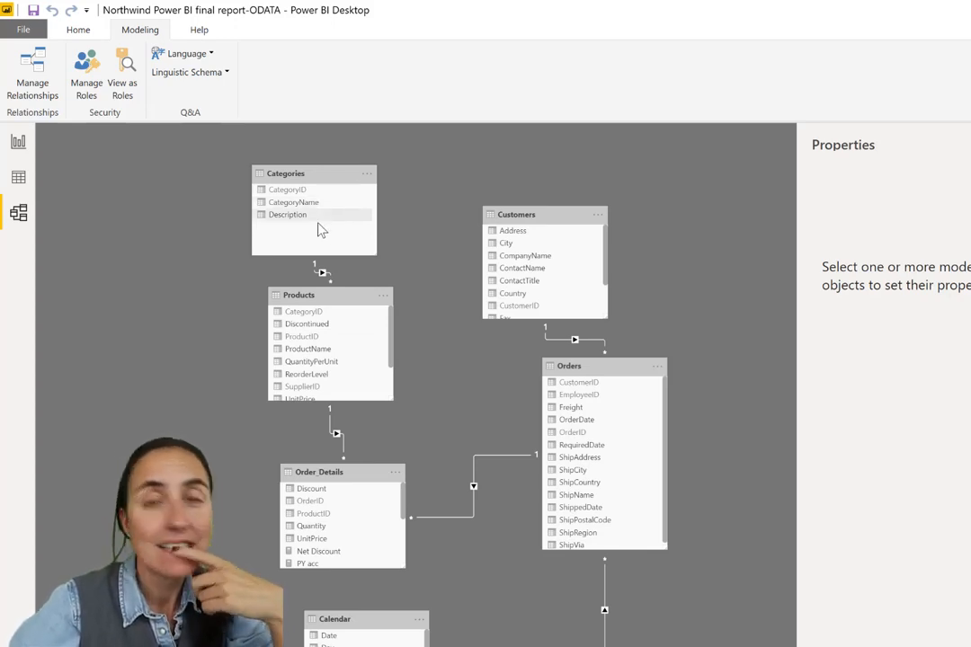
mouse_move(329, 237)
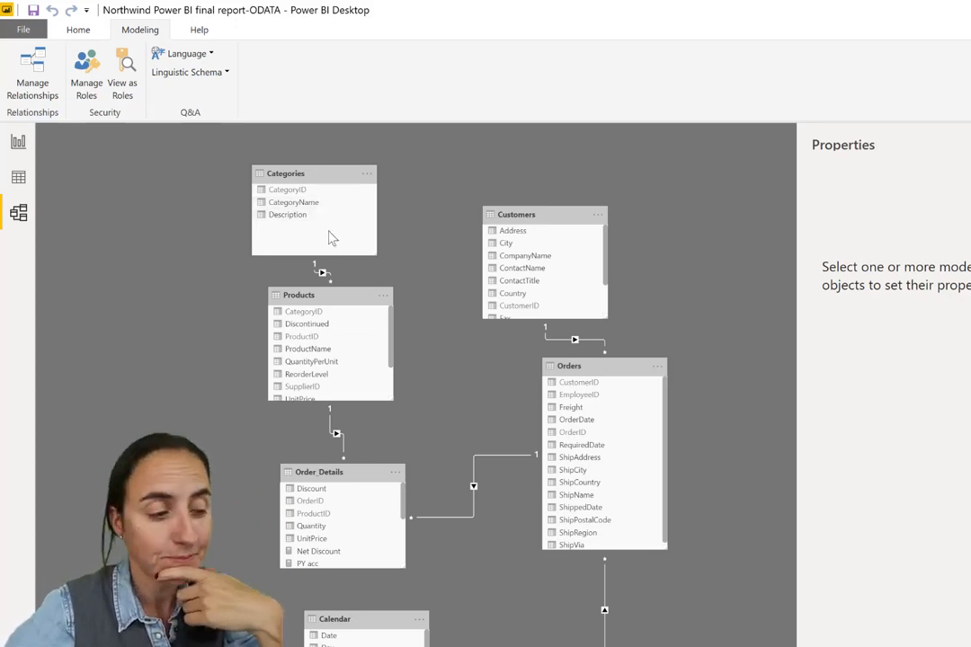
mouse_move(19, 188)
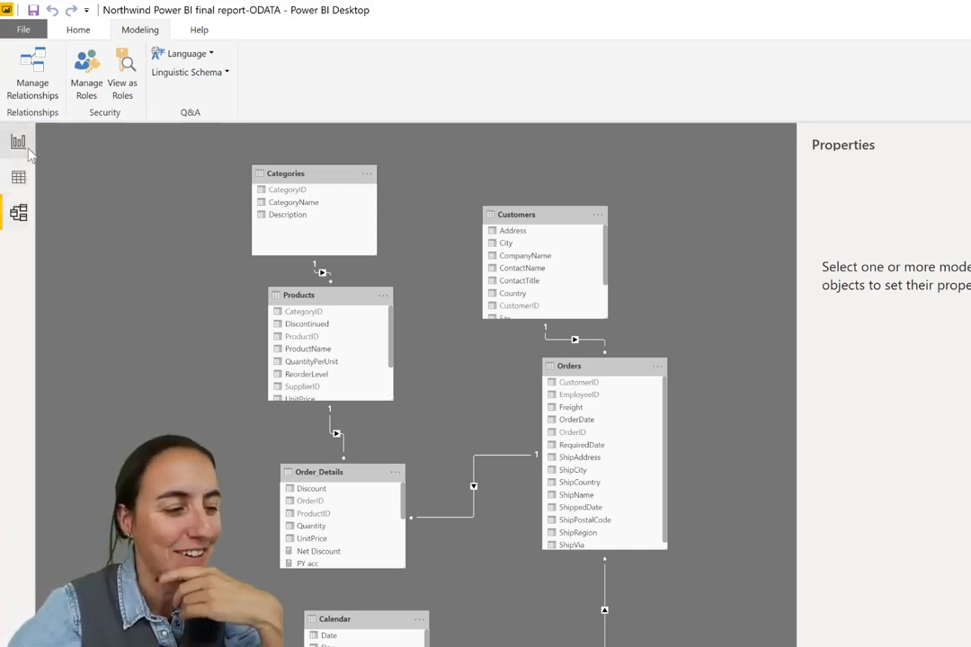
left_click(18, 141)
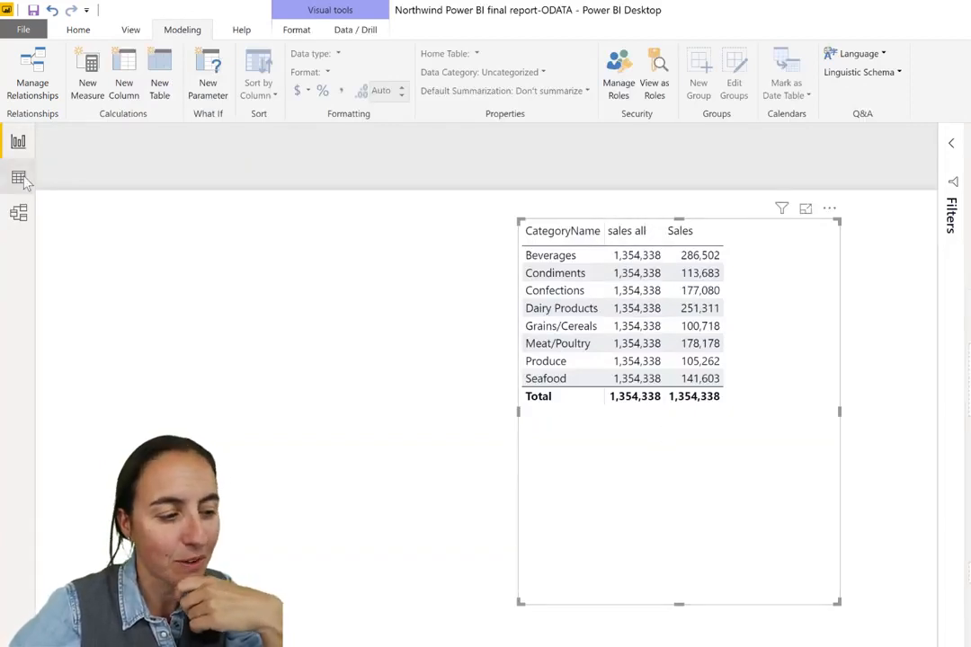
left_click(19, 213)
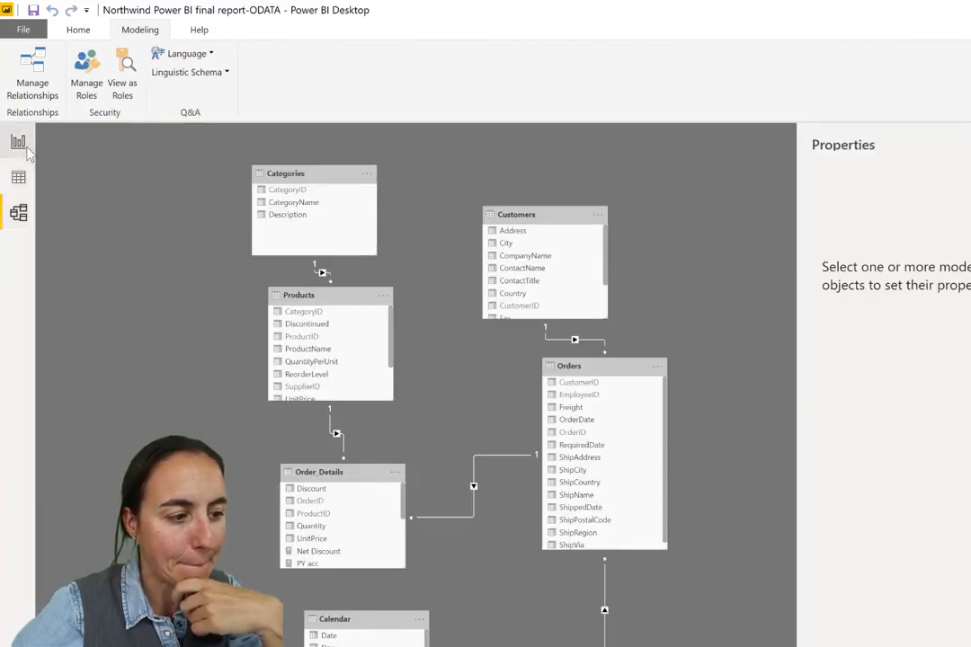
Change the 'sales all' measure to REMOVEFILTERS(Customers) and commit it so values match Sales per category
left_click(18, 142)
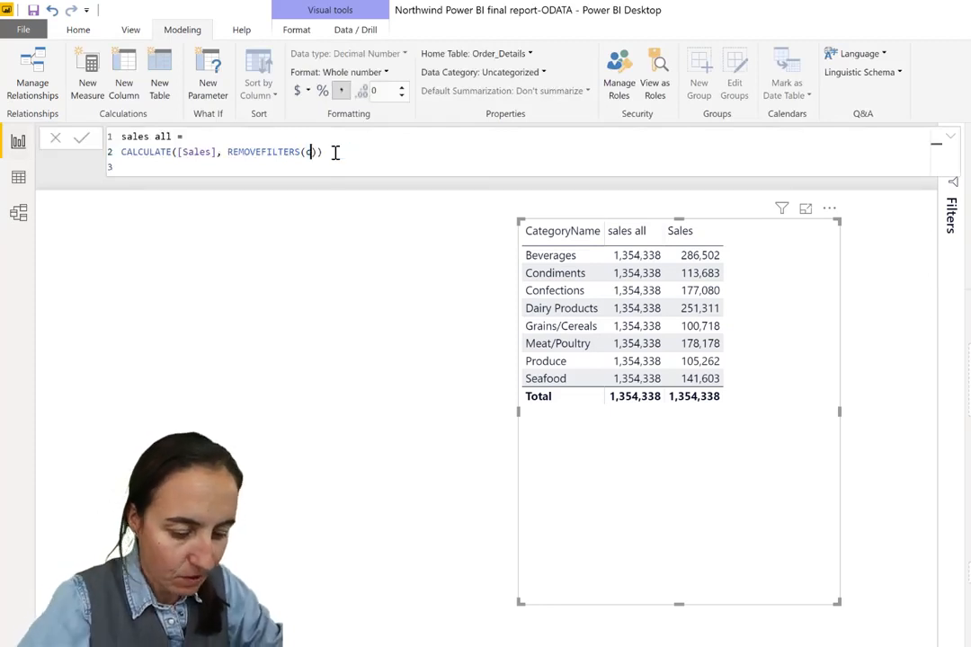
type("Customers")
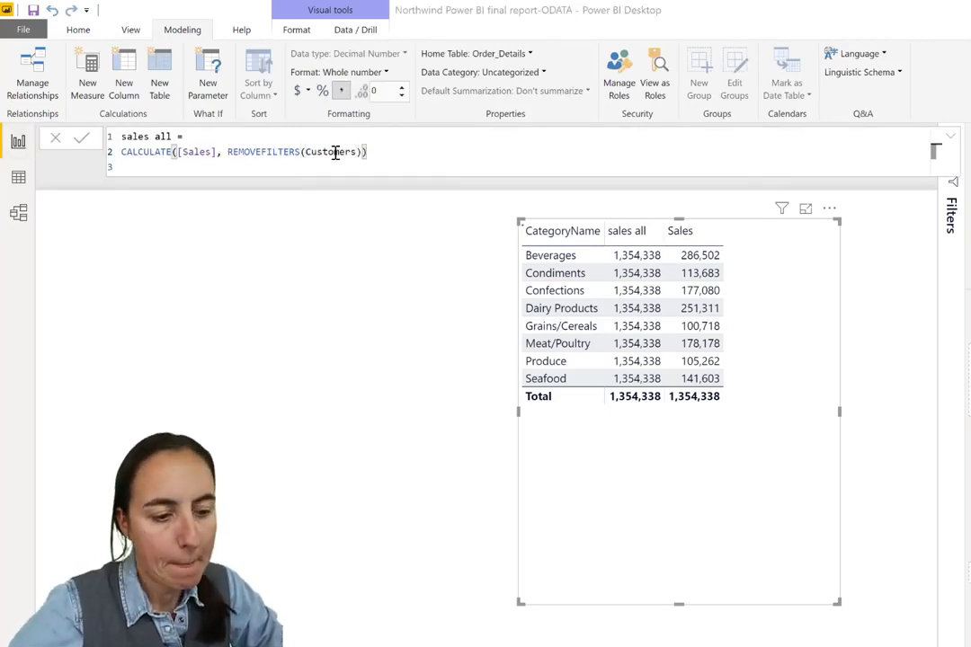
left_click(82, 137)
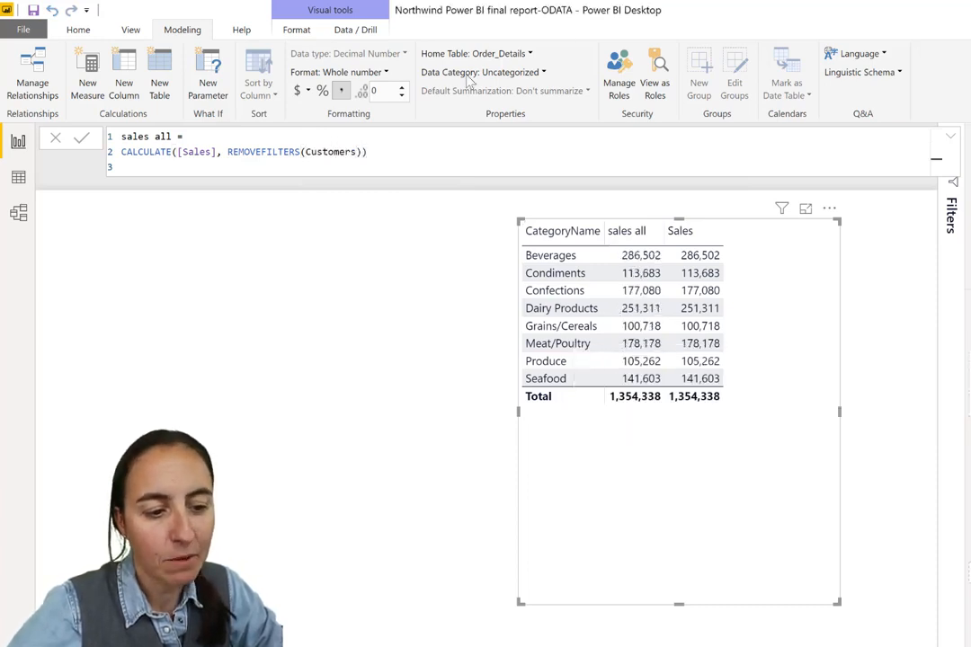
mouse_move(729, 381)
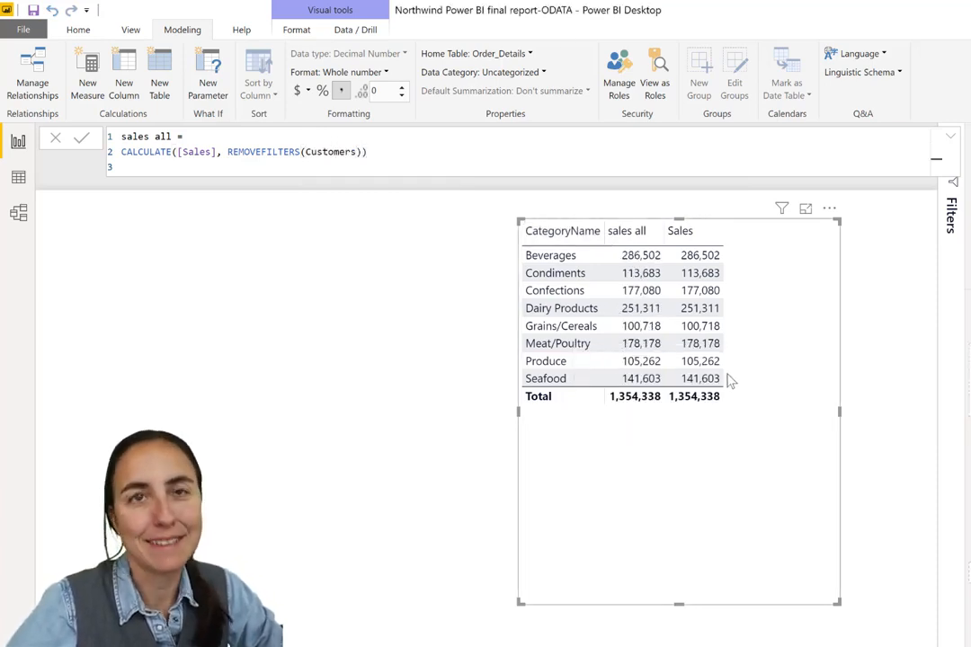